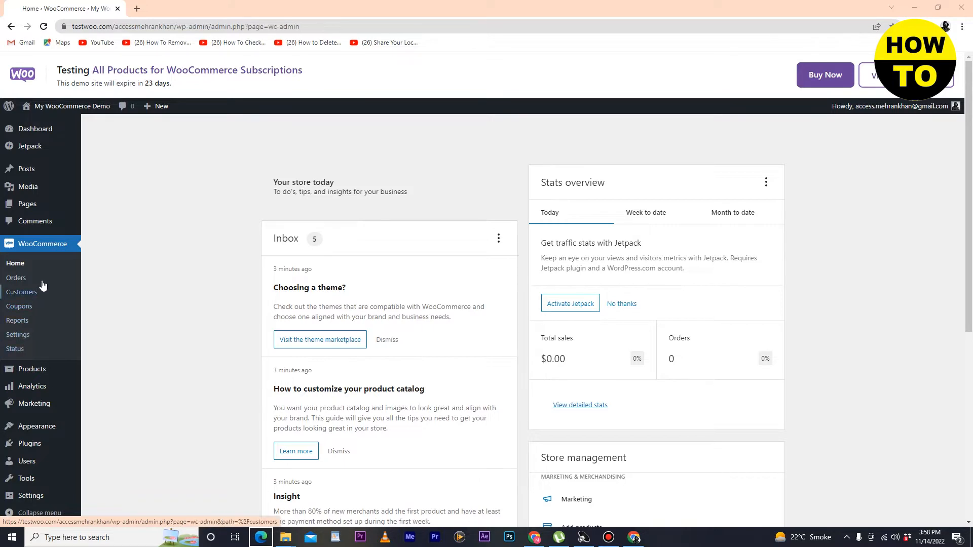
mouse_move(14, 349)
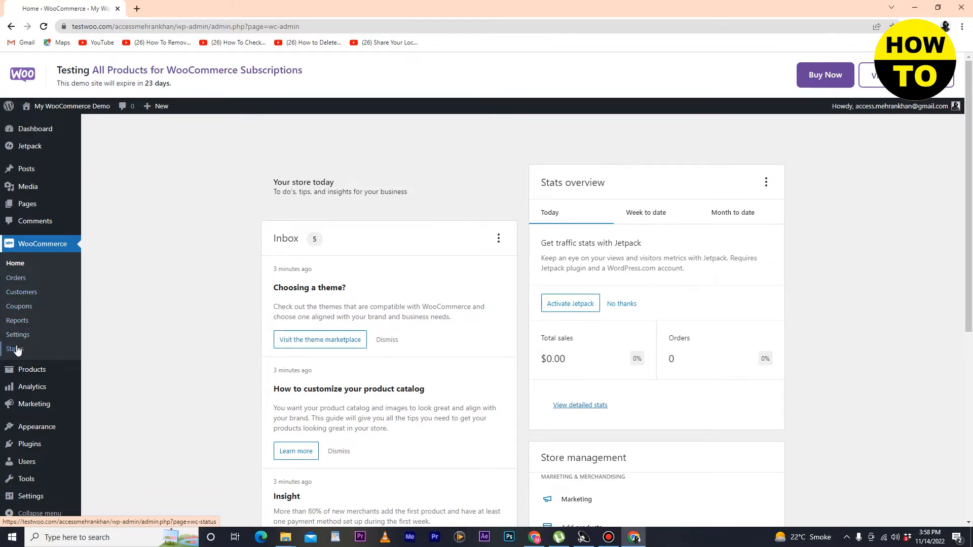
Step: Go to WooCommerce Status and switch to its Tools list of maintenance utilities
left_click(15, 349)
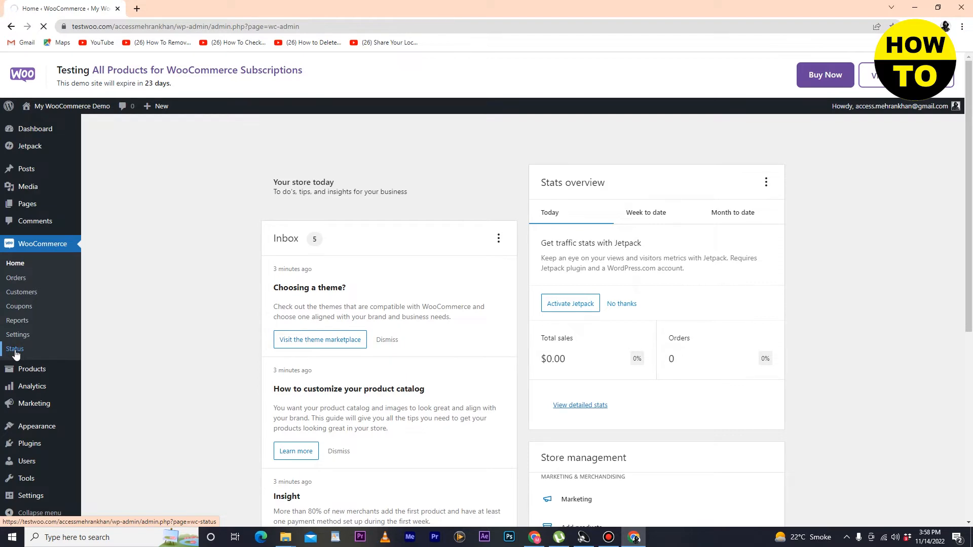
mouse_move(22, 292)
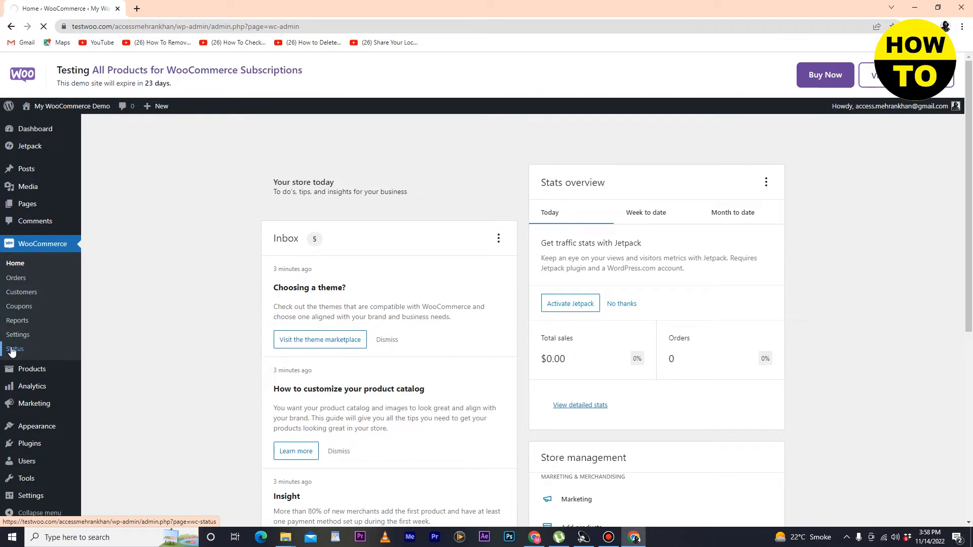
left_click(15, 348)
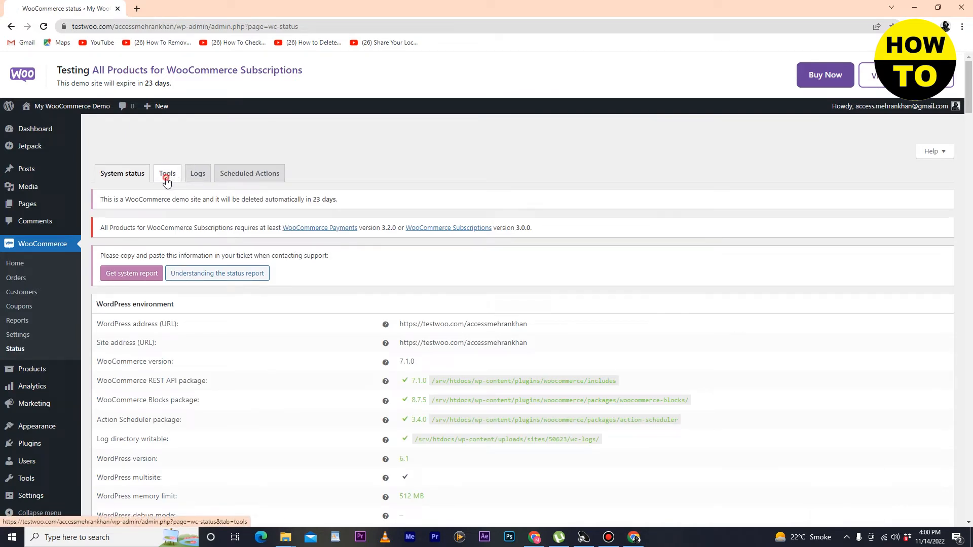
left_click(167, 173)
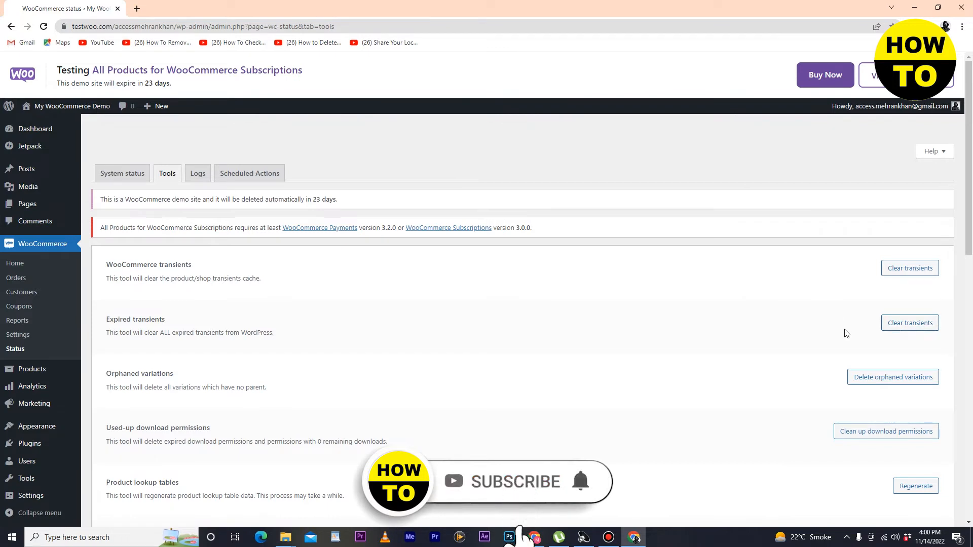
scroll("down", 3)
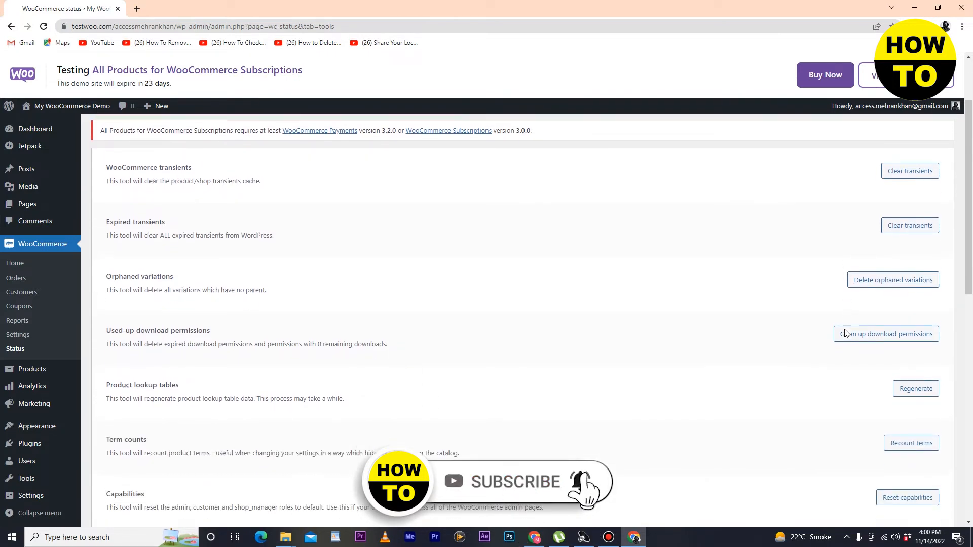
scroll("down", 3)
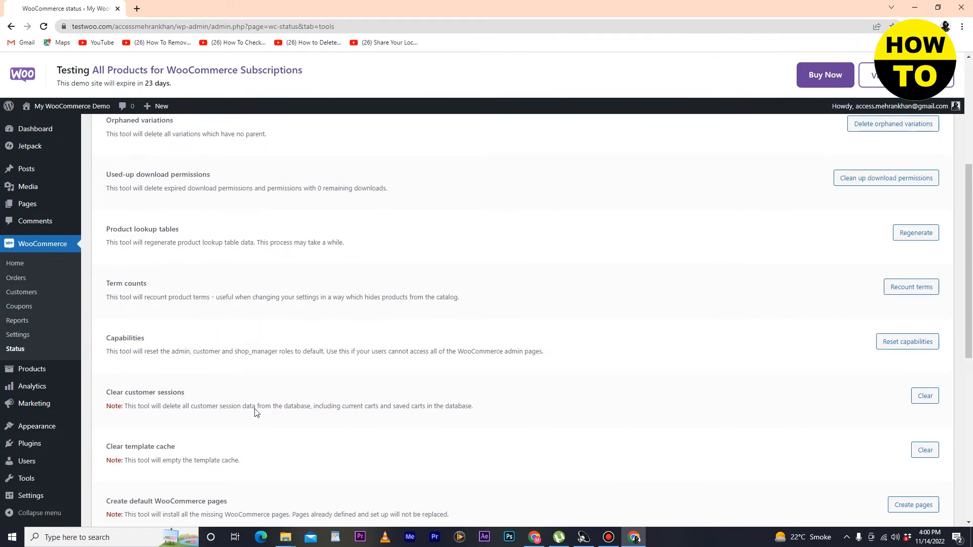
scroll("down", 3)
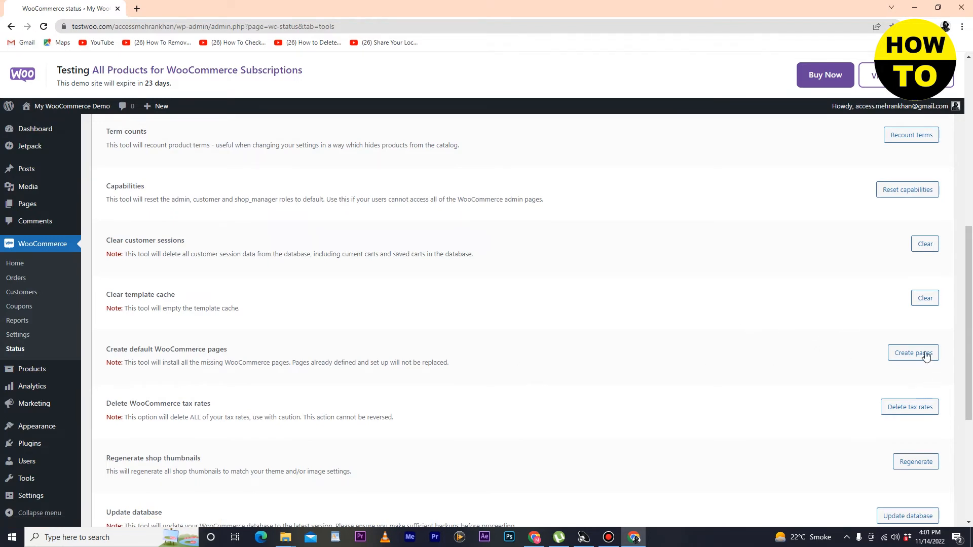
scroll("down", 3)
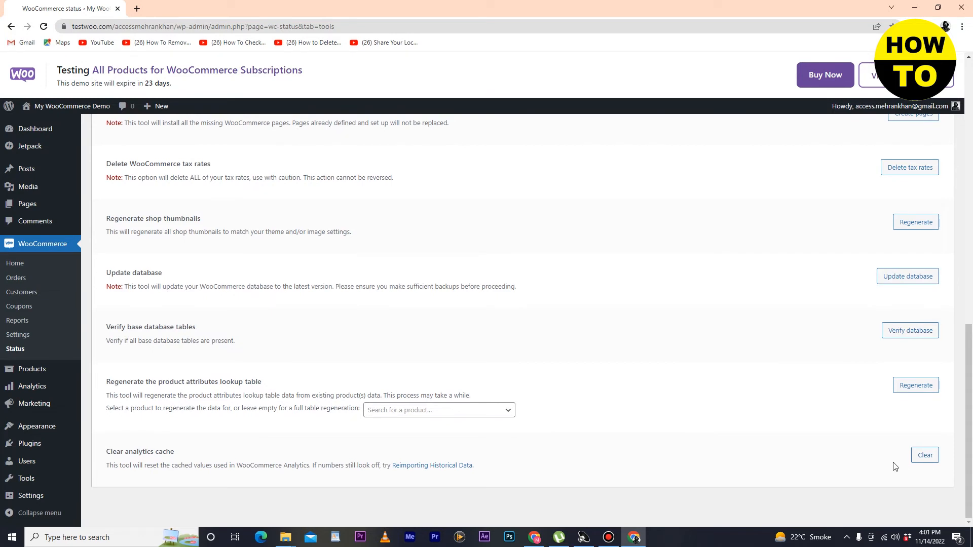
mouse_move(279, 365)
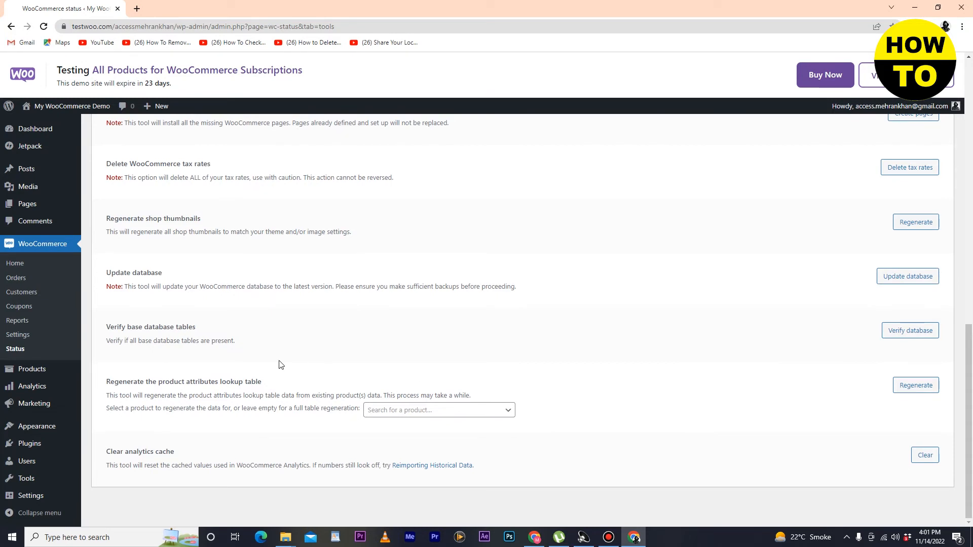
mouse_move(225, 405)
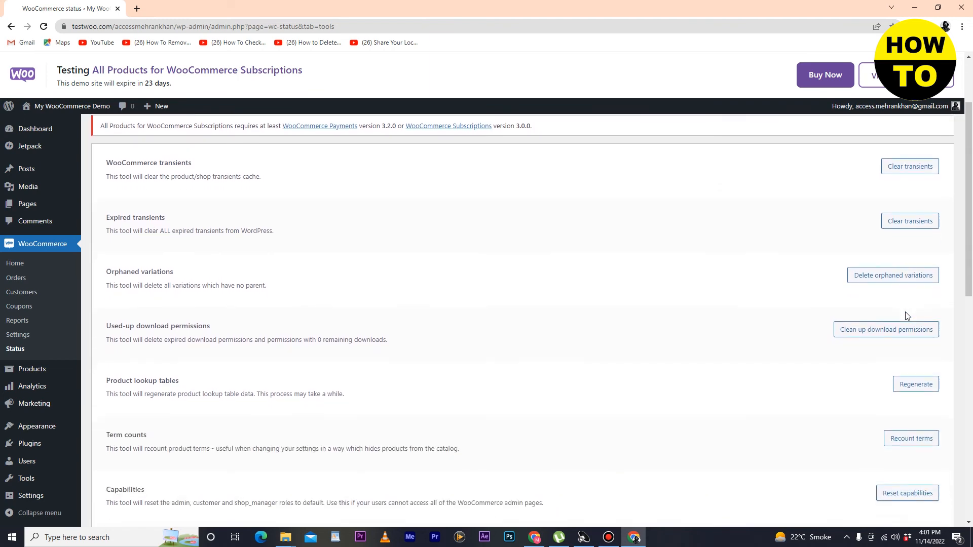
scroll("down", 3)
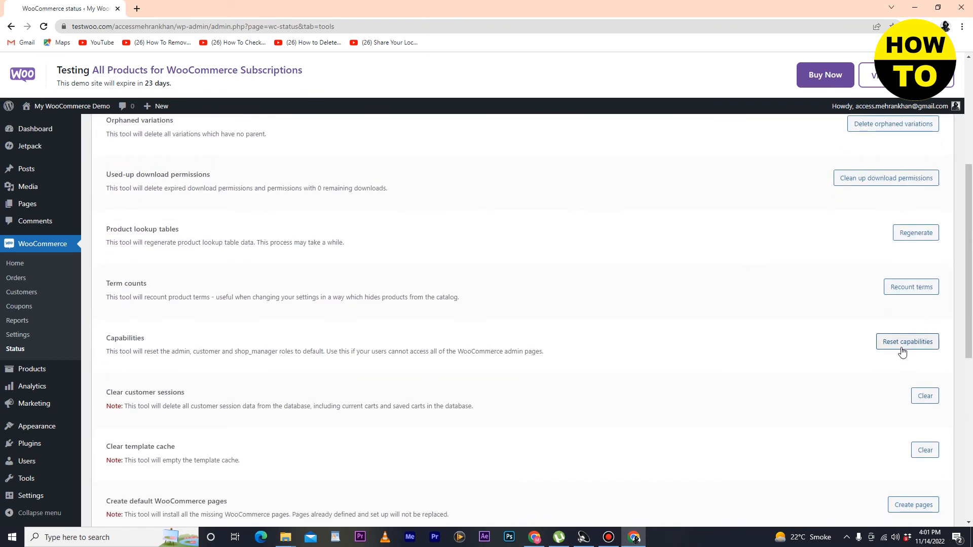
Step: Run Reset capabilities and confirm, restoring admin, customer and shop_manager roles to default
left_click(907, 342)
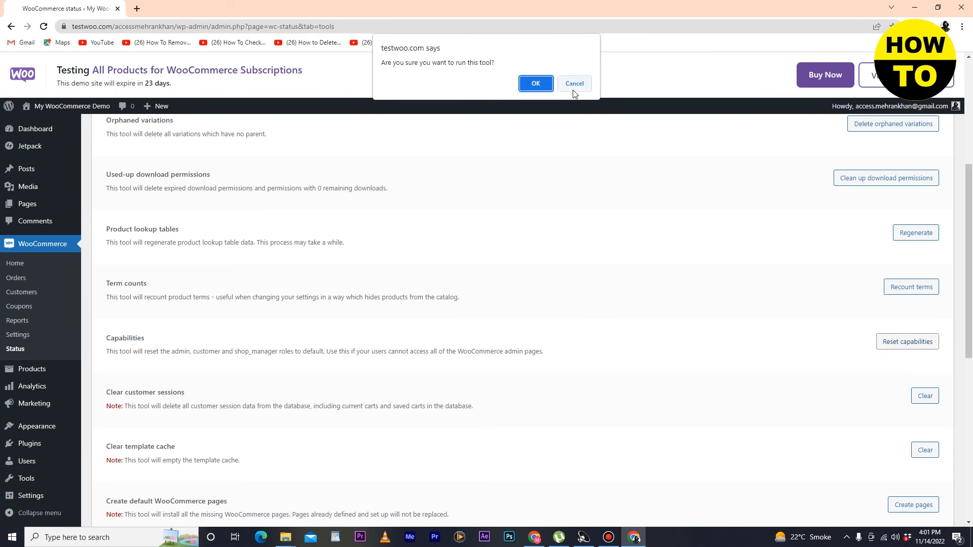
left_click(573, 83)
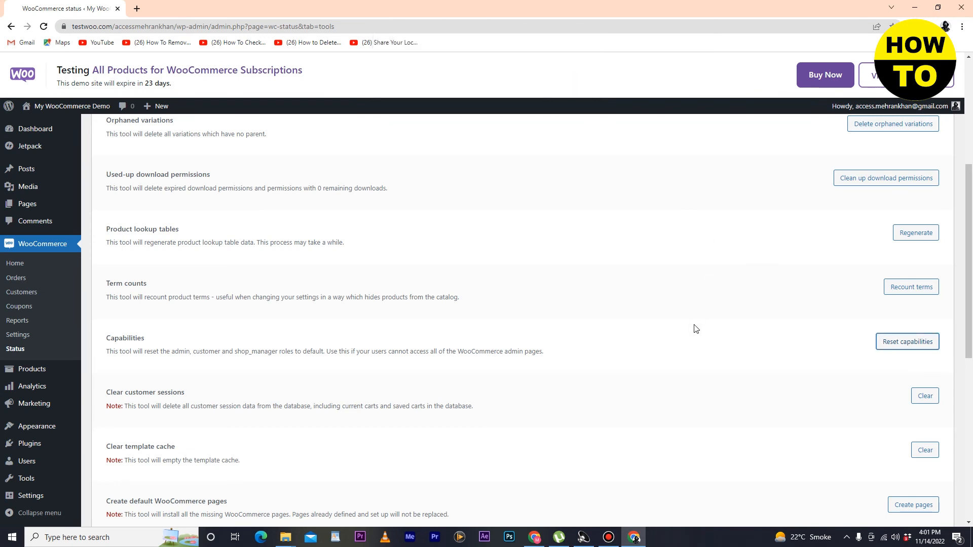